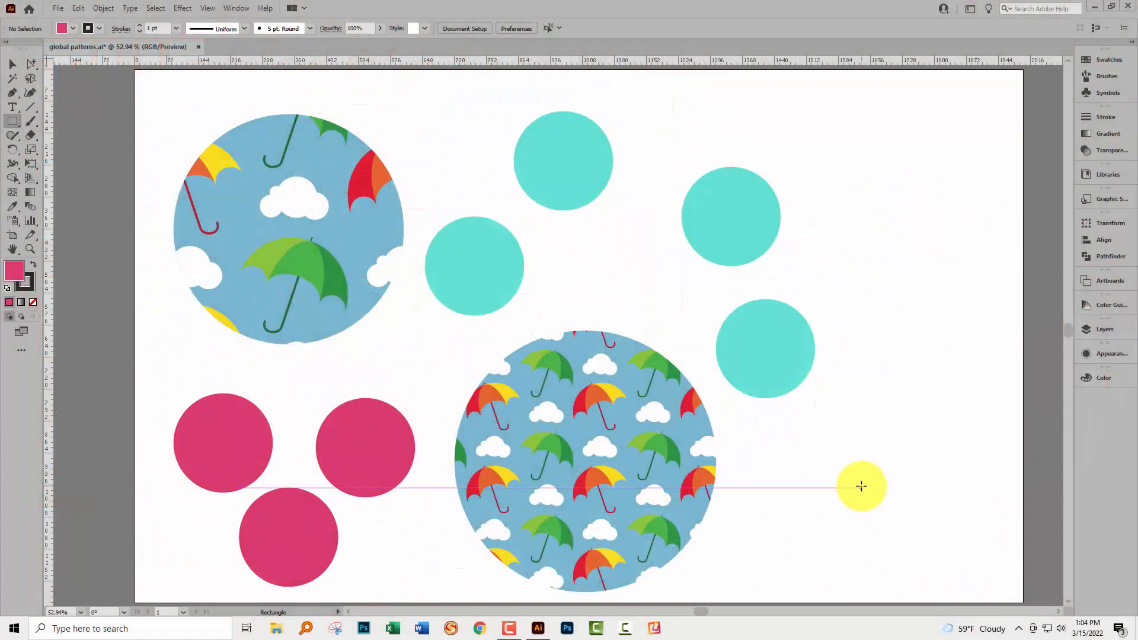
# Recolour the non-global pink swatch to purple (R112 G62 B110) with Preview on; the pink circles stay pink
pyautogui.moveTo(862, 486); pyautogui.dragTo(844, 418)
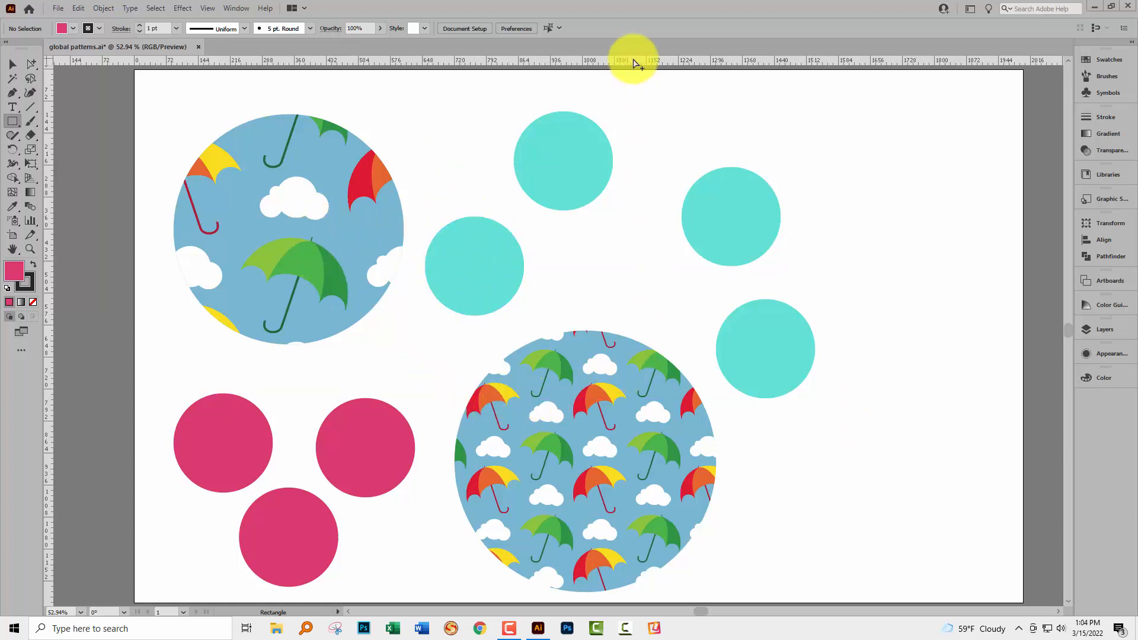
pyautogui.click(1108, 60)
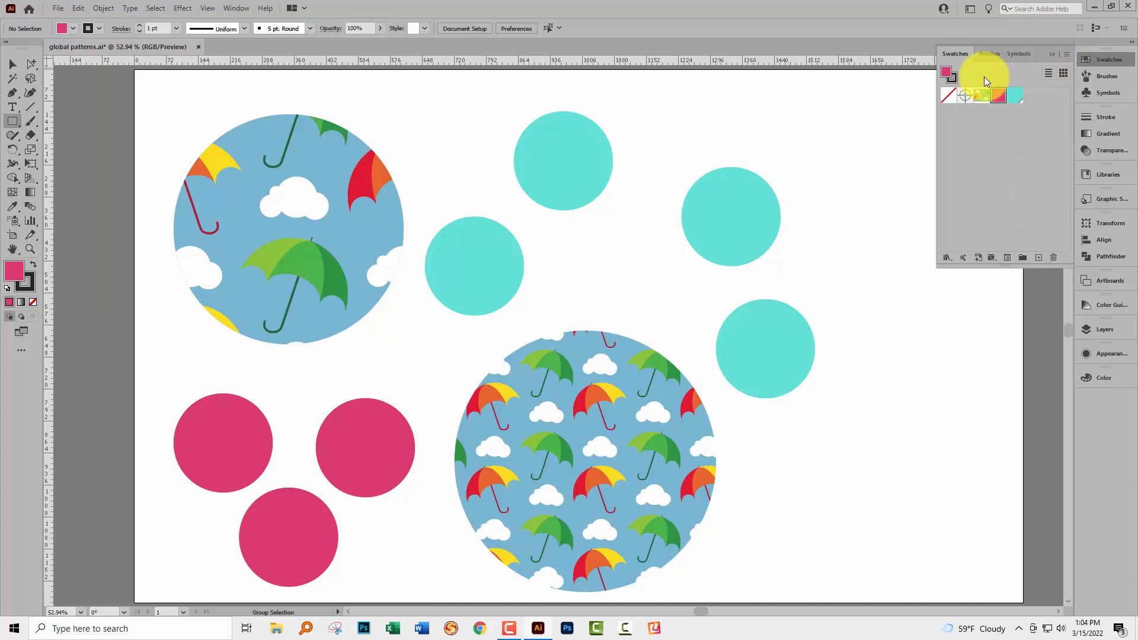
pyautogui.click(1000, 95)
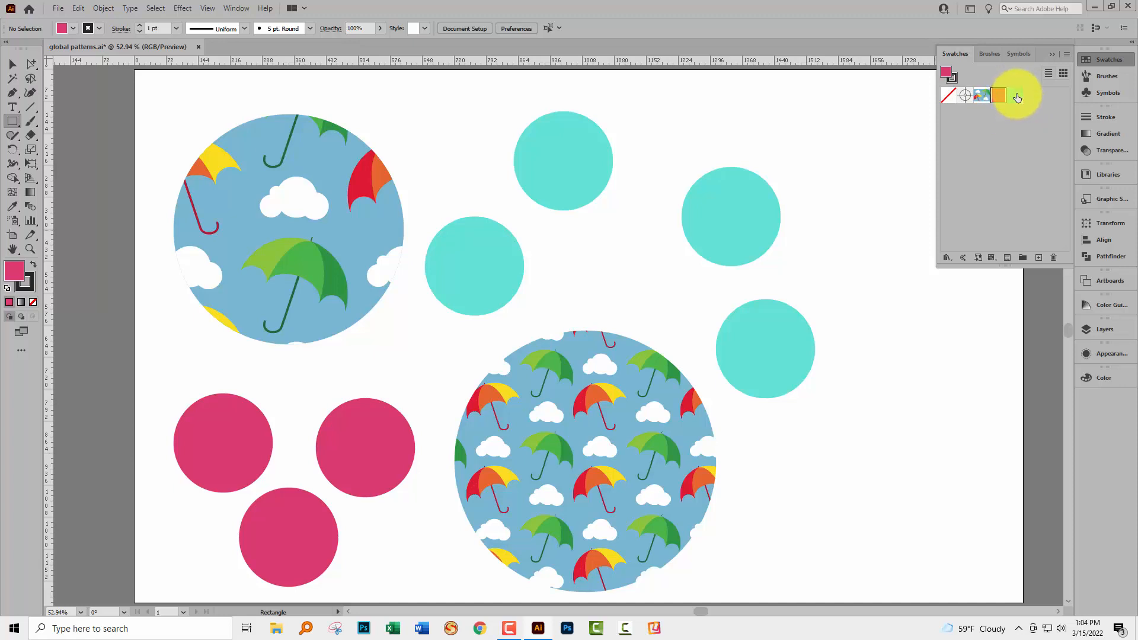
pyautogui.moveTo(998, 95)
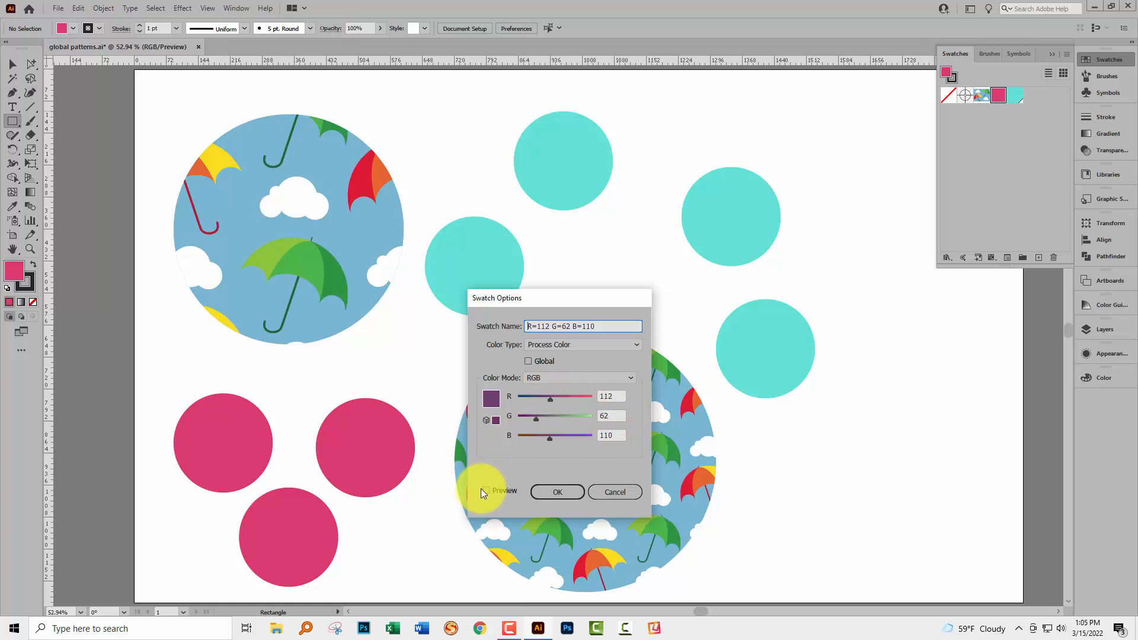
pyautogui.click(486, 490)
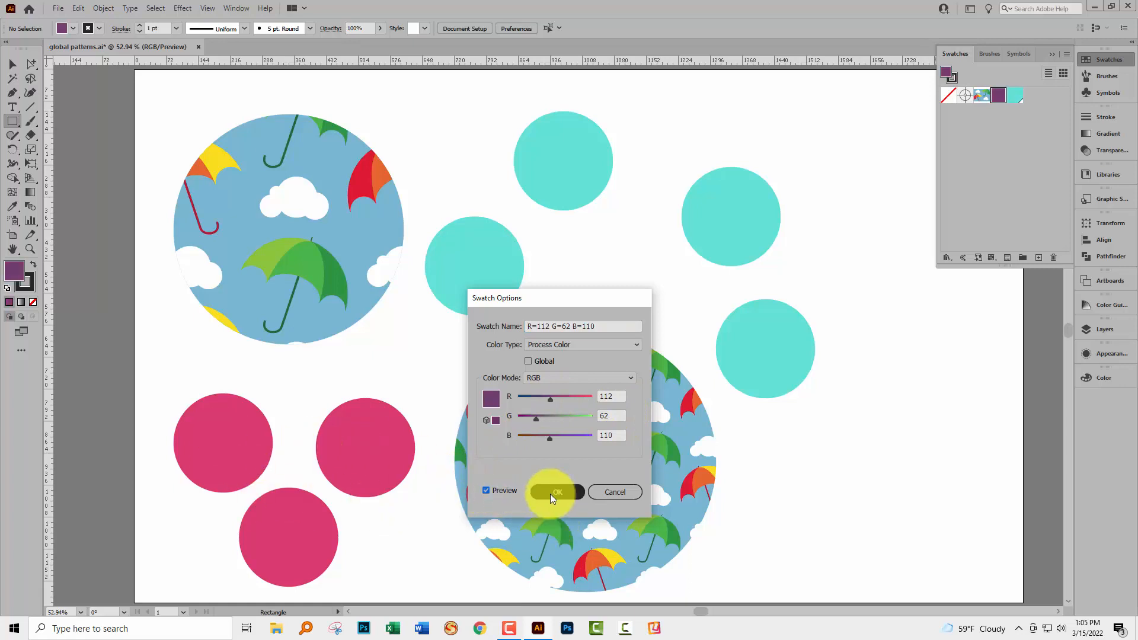
pyautogui.click(554, 492)
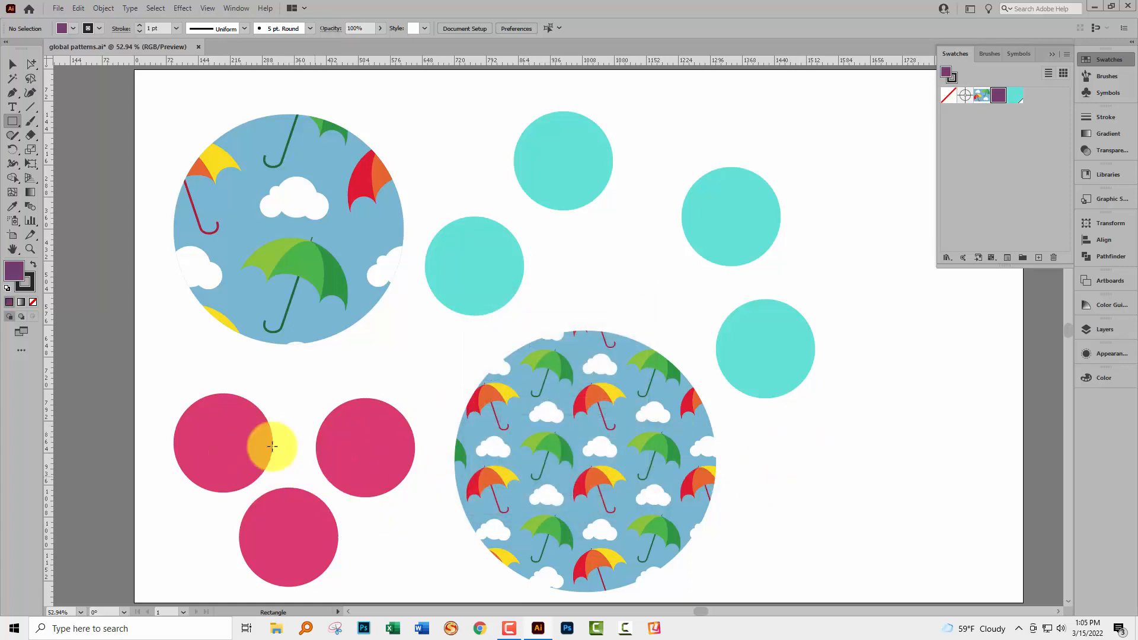
pyautogui.moveTo(272, 447); pyautogui.dragTo(414, 365)
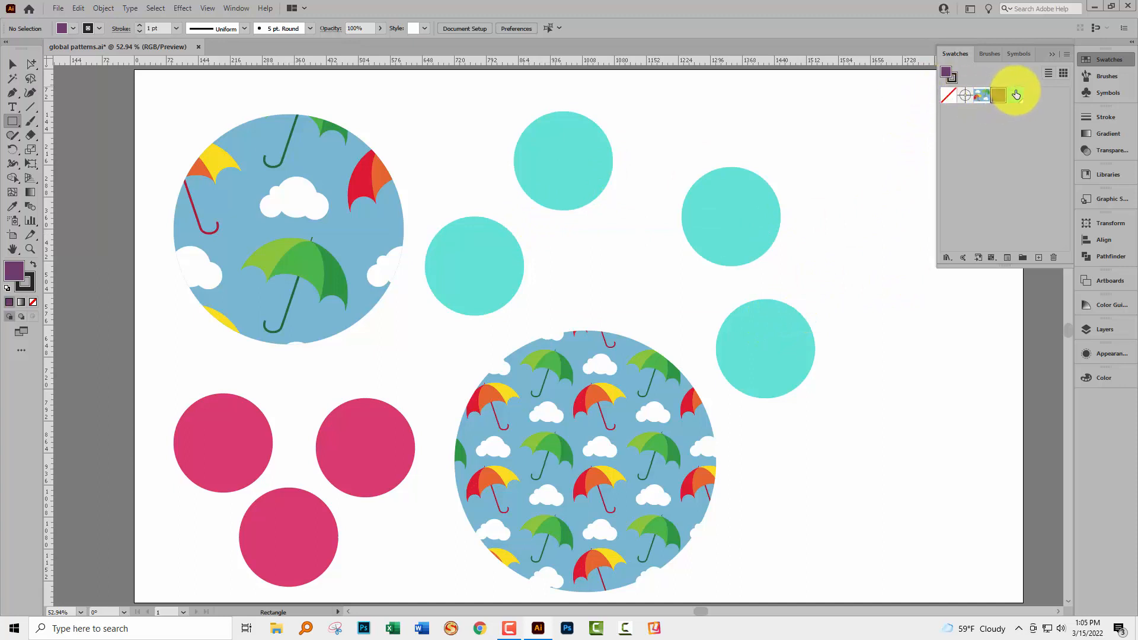
# Lower the global teal swatch's G value to 98 so all four teal circles turn blue
pyautogui.doubleClick(999, 95)
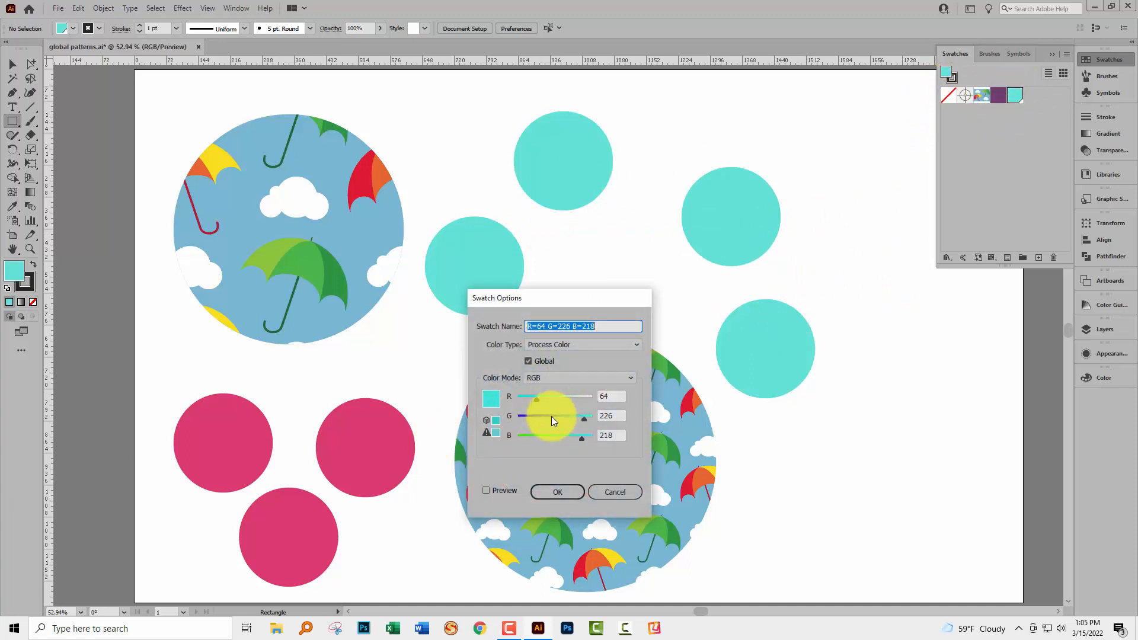
pyautogui.click(486, 491)
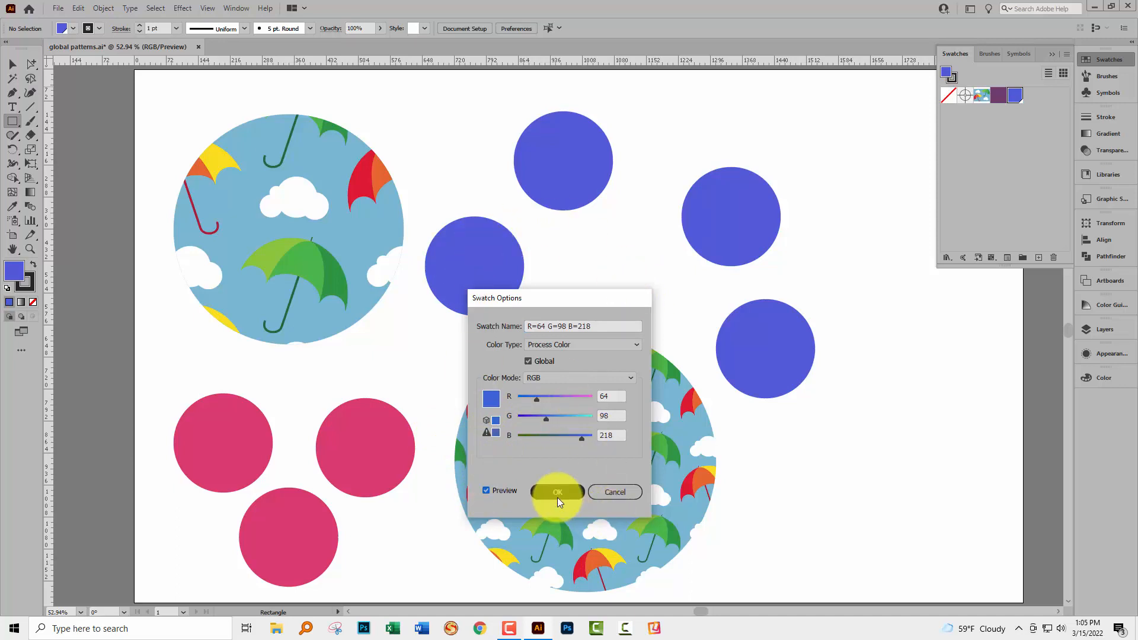
pyautogui.click(558, 492)
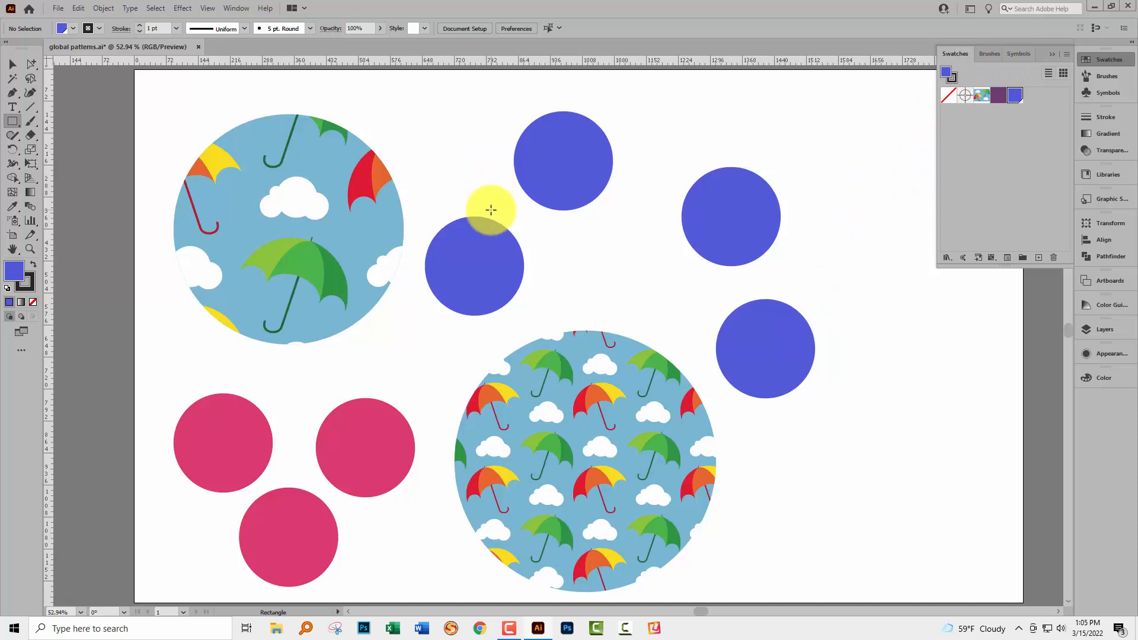
# Enter the umbrella pattern's editing mode and select a cloud inside the tile with the Direct Selection tool
pyautogui.moveTo(491, 211); pyautogui.dragTo(290, 233)
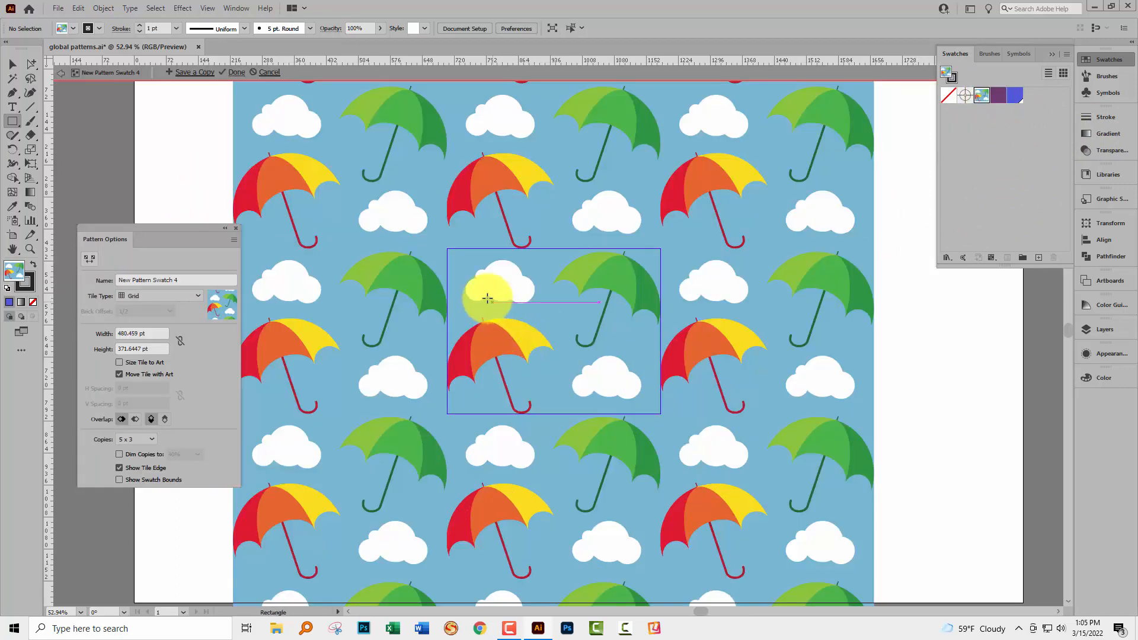
pyautogui.moveTo(486, 297); pyautogui.dragTo(588, 297)
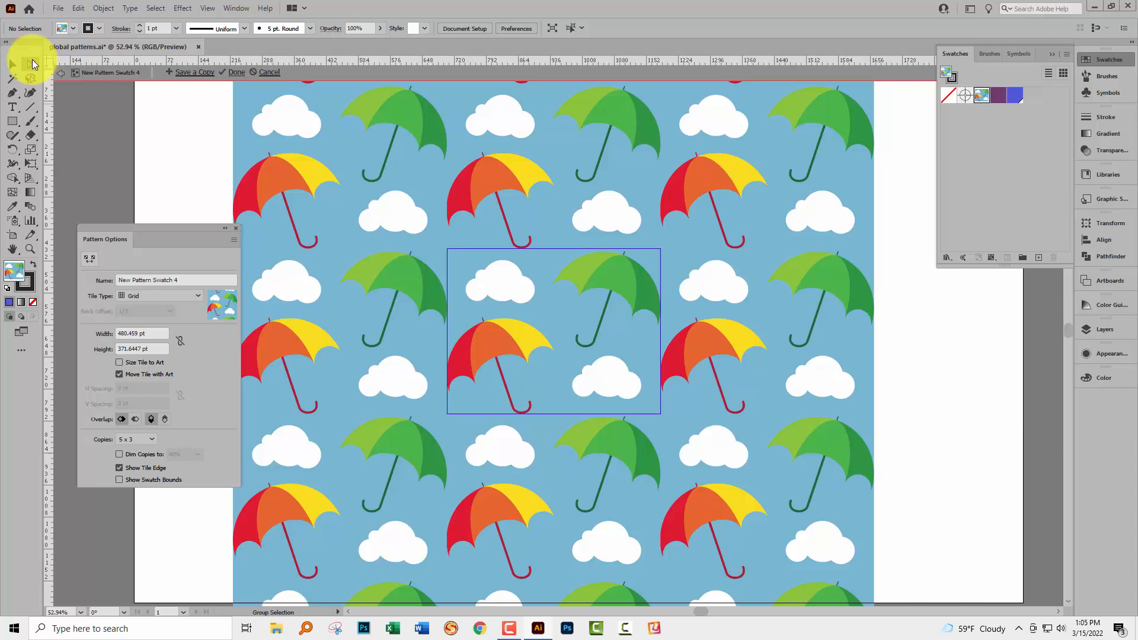
pyautogui.click(499, 281)
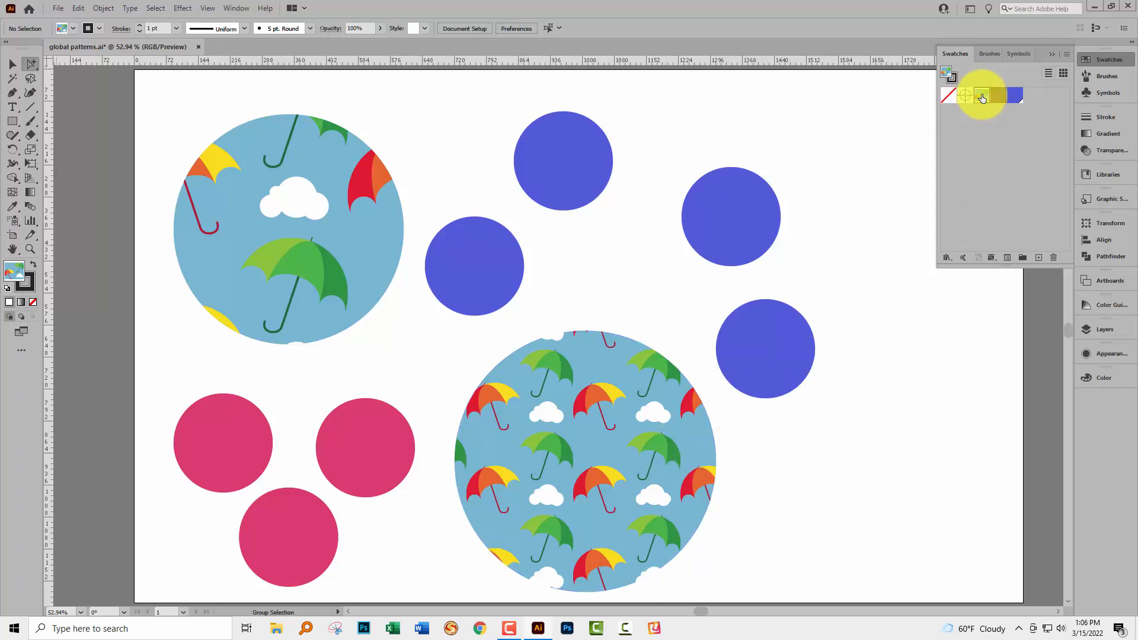
# Delete the remaining clouds from the umbrella tile and save it as a new pattern copy with the default name
pyautogui.doubleClick(982, 95)
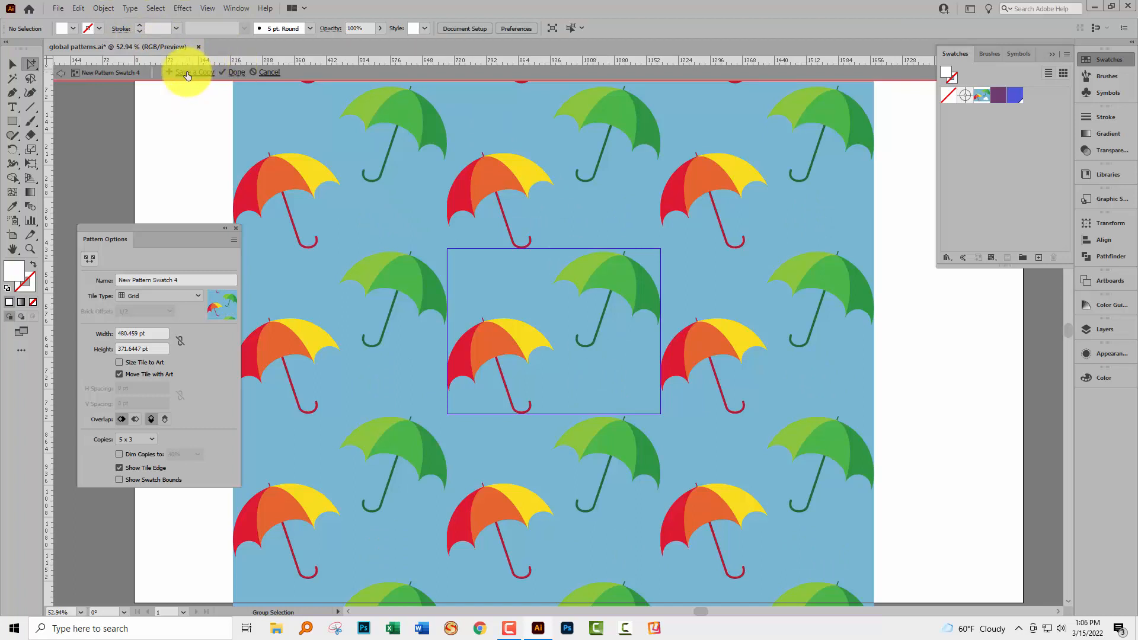
pyautogui.click(193, 73)
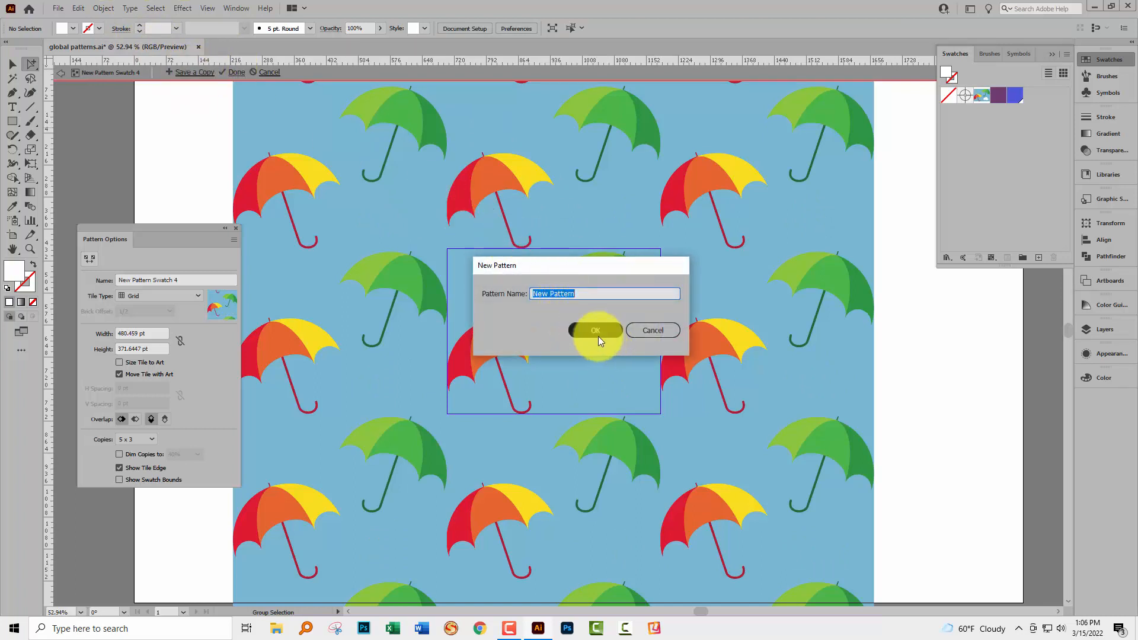
pyautogui.click(595, 330)
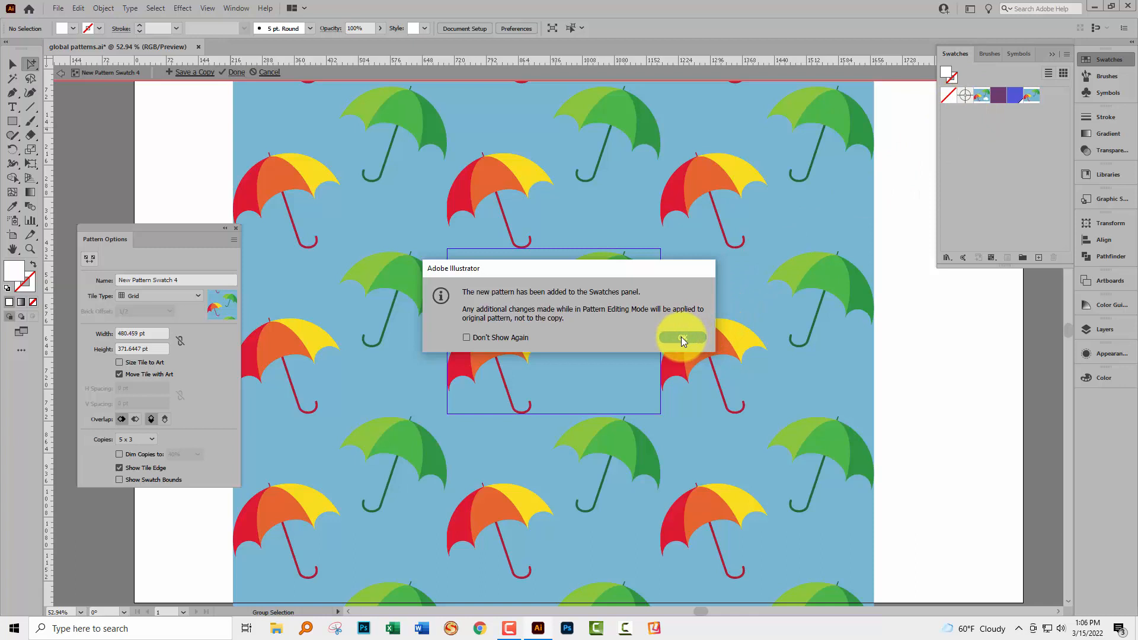
pyautogui.click(681, 338)
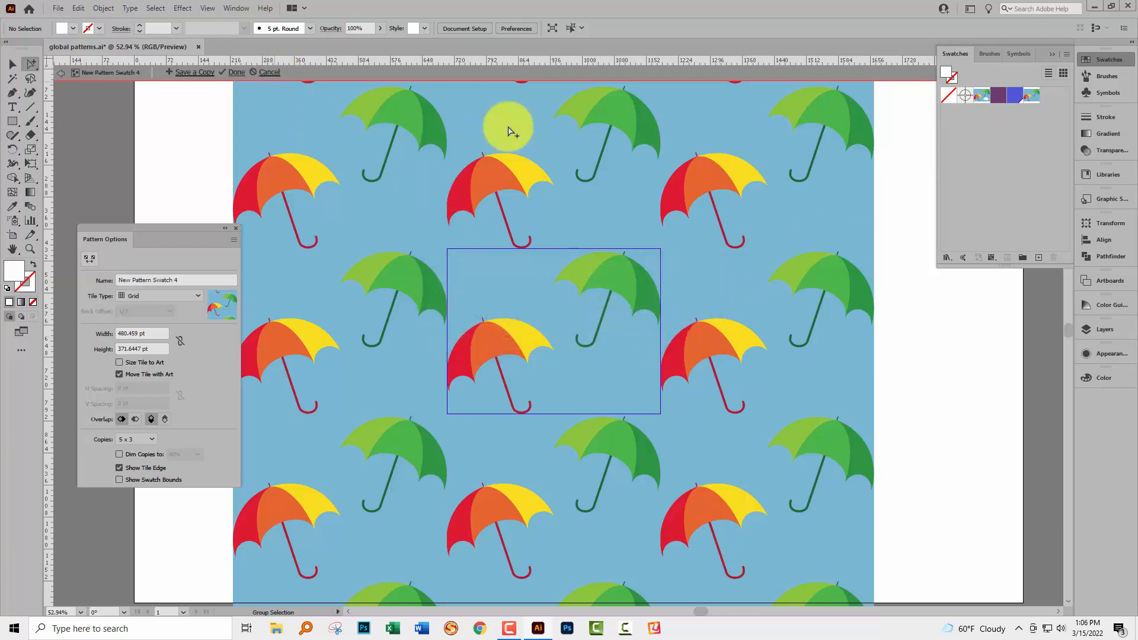
pyautogui.moveTo(389, 85)
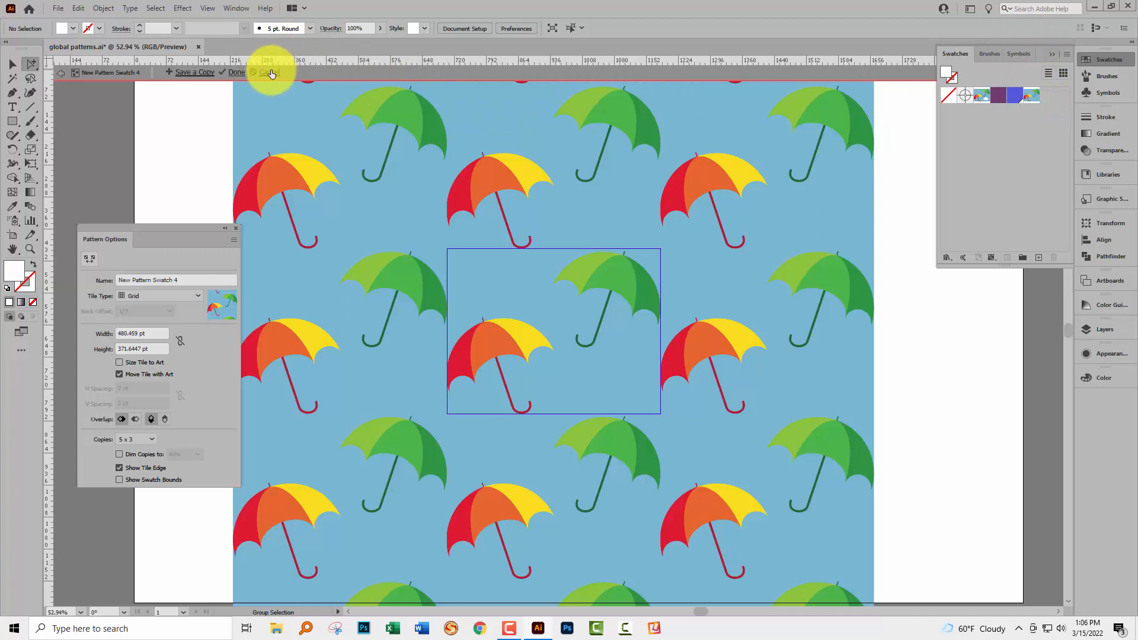
# Cancel pattern editing to keep the original, then draw a square filled with the cloud-free umbrella pattern
pyautogui.click(236, 73)
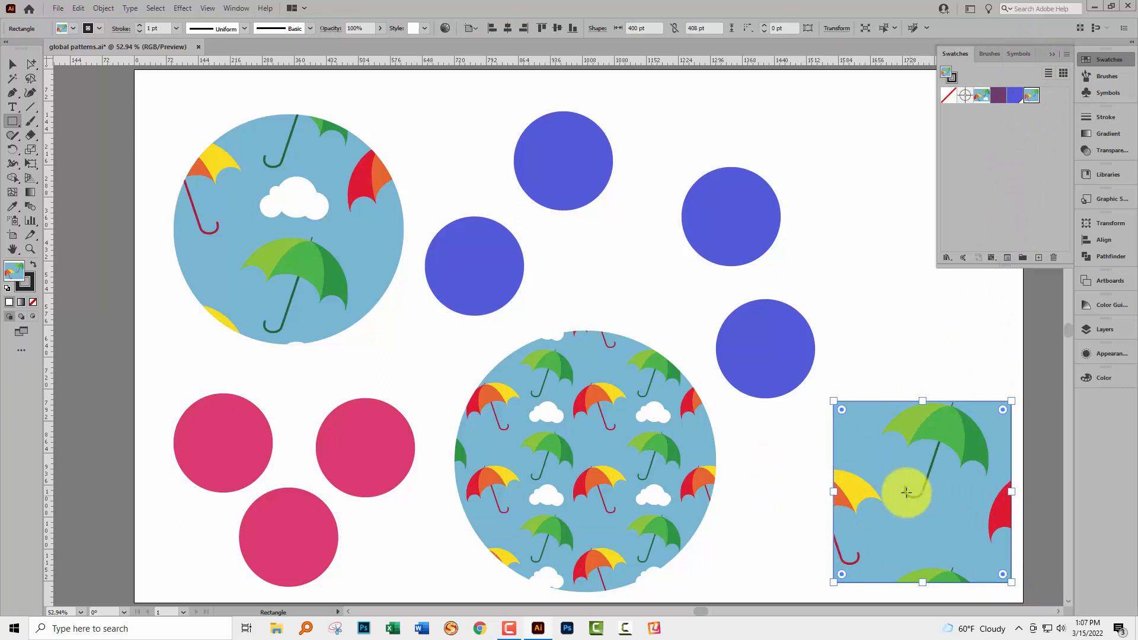
pyautogui.moveTo(907, 492); pyautogui.dragTo(916, 526)
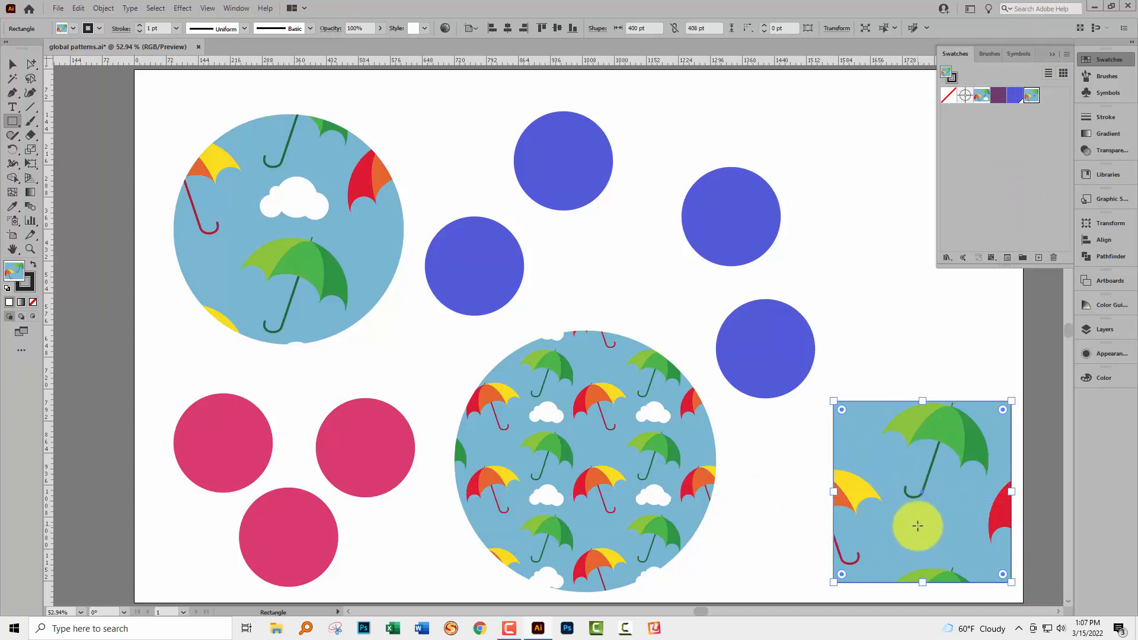